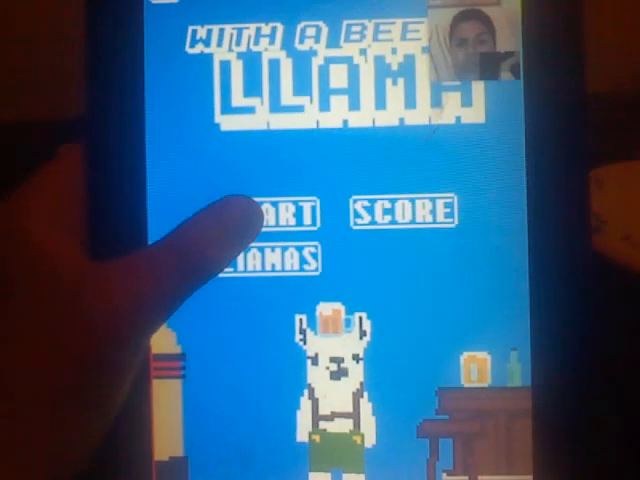
pyautogui.click(290, 213)
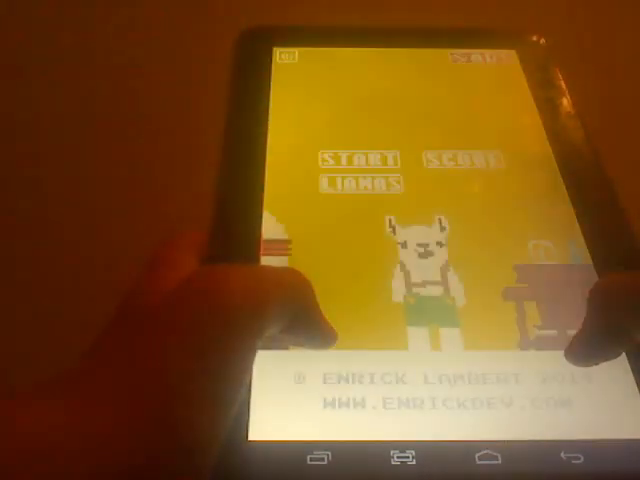
pyautogui.click(357, 160)
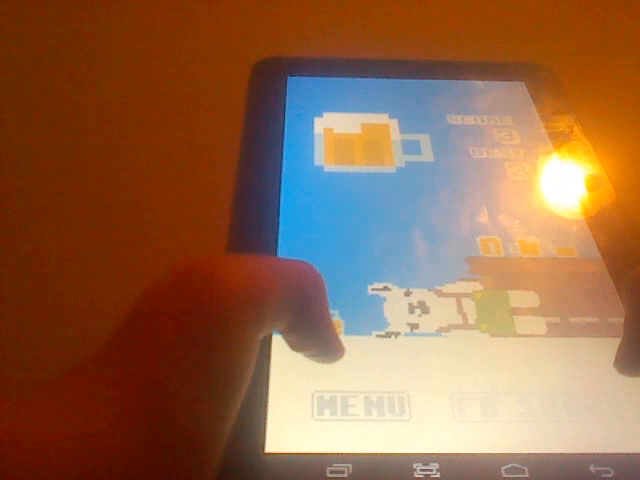
pyautogui.click(363, 403)
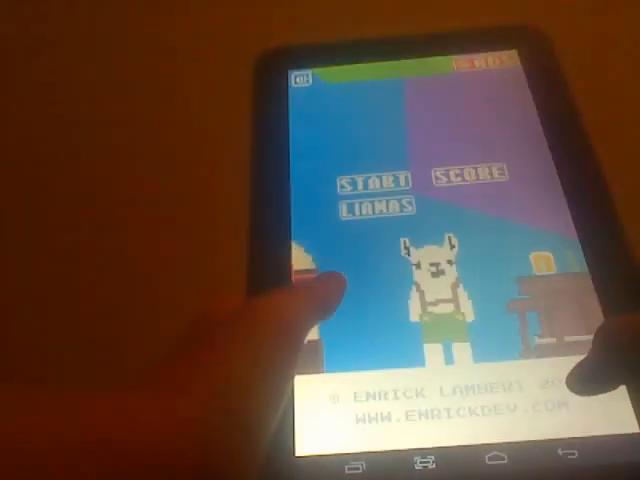
pyautogui.click(375, 195)
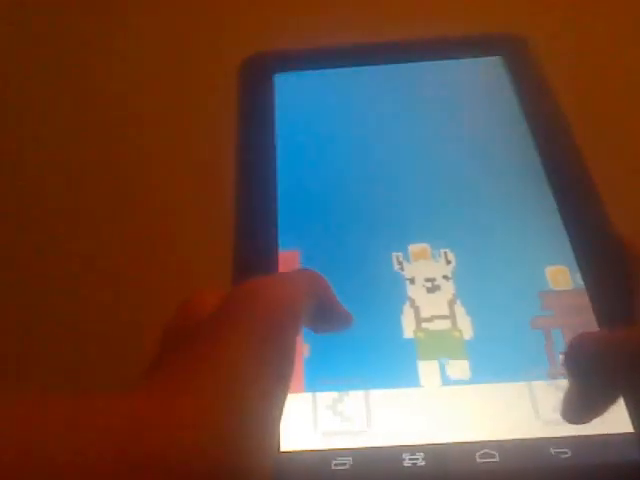